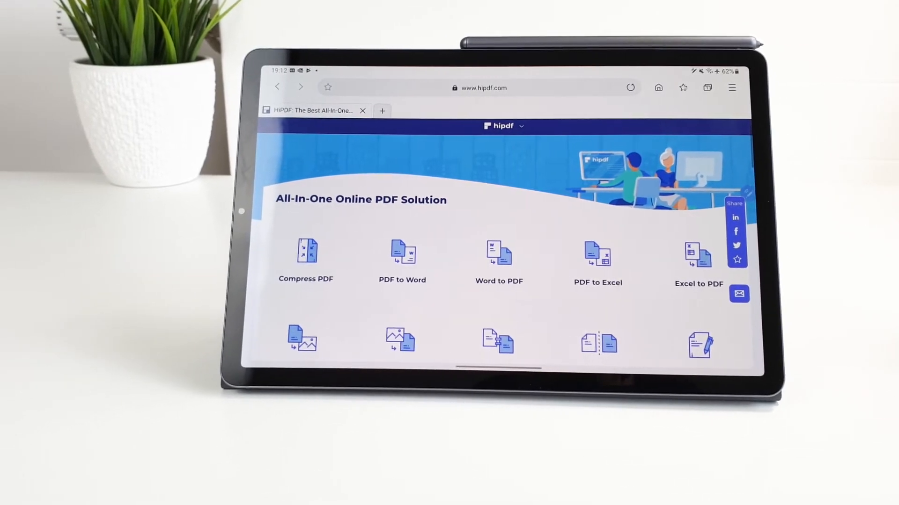
Step: Launch the downloaded hipdf setup from the desktop, approve the UAC prompt and start installing HiPDF
scroll("down", 3)
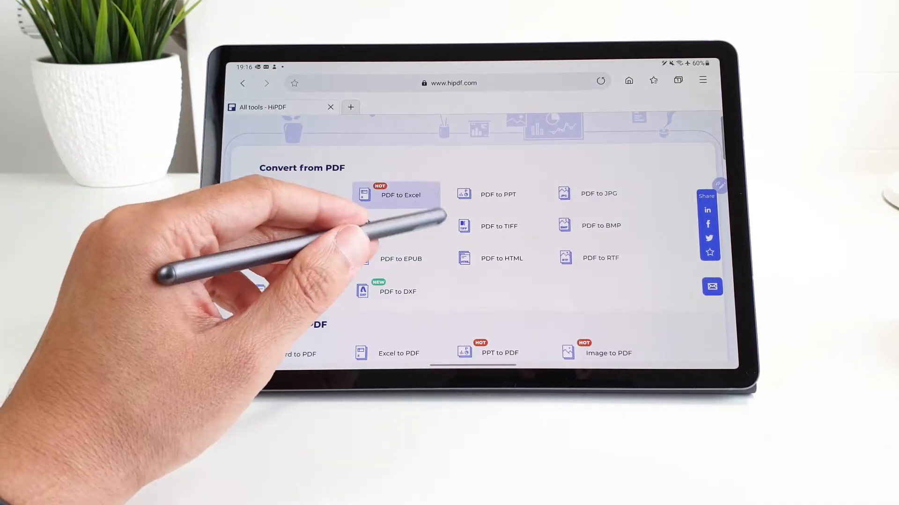
scroll("down", 3)
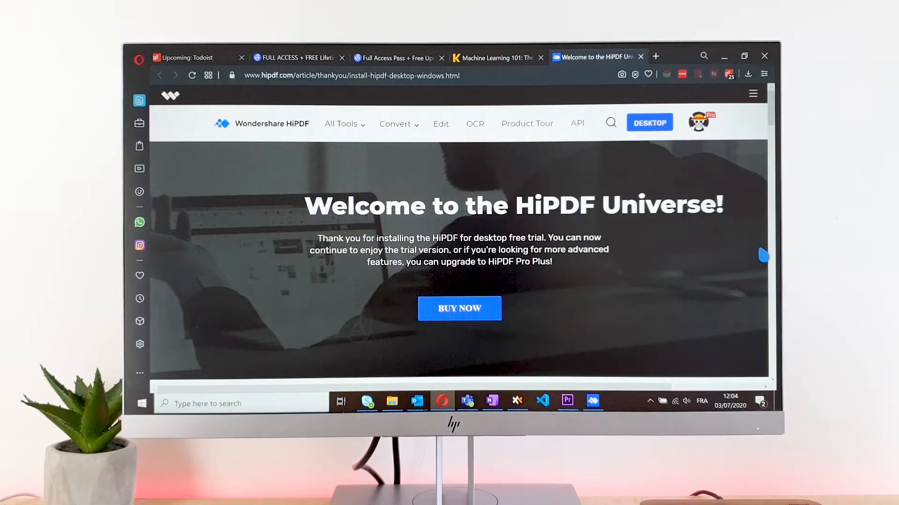
scroll("down", 3)
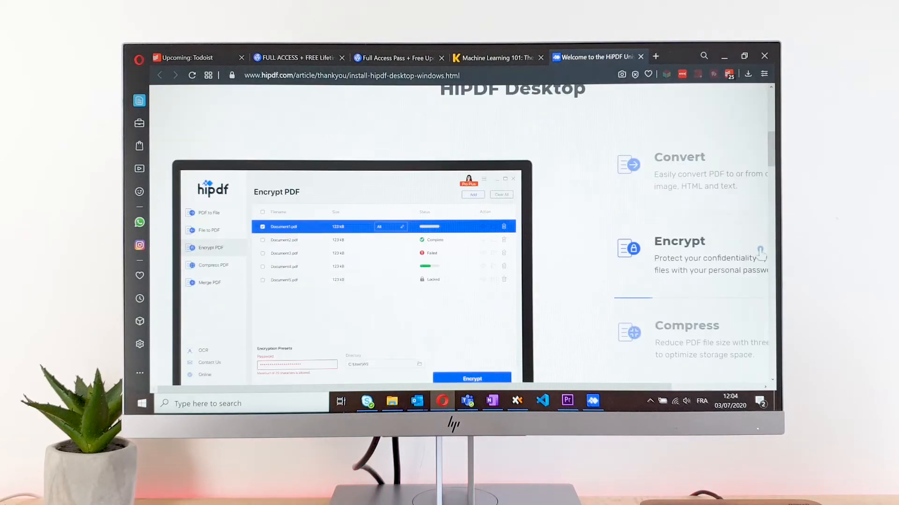
scroll("down", 3)
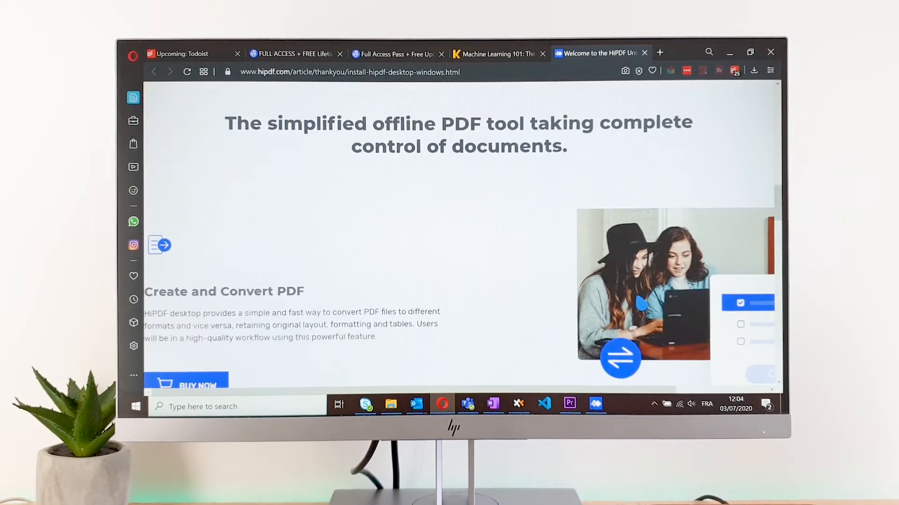
scroll("down", 3)
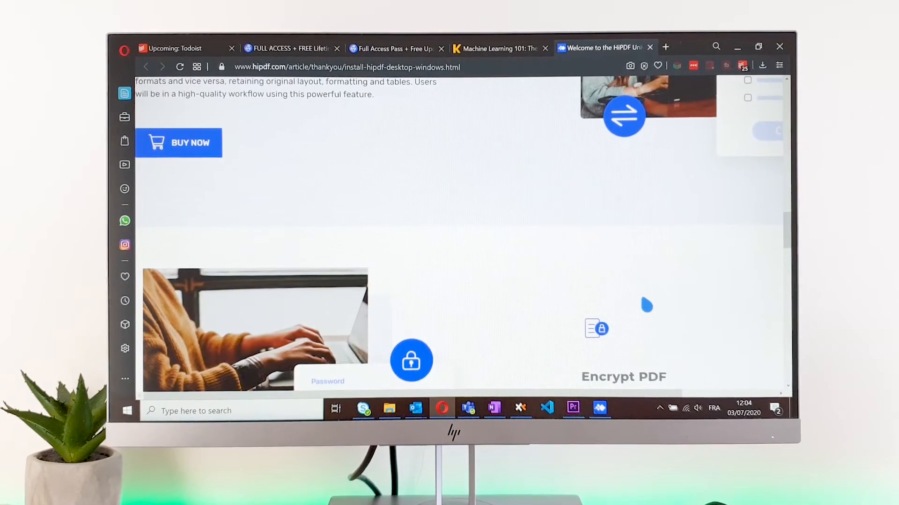
scroll("down", 3)
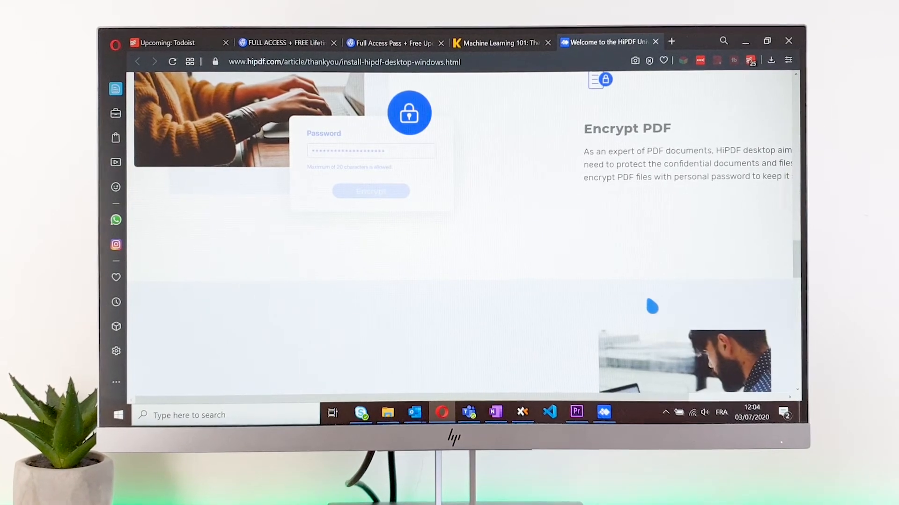
scroll("down", 3)
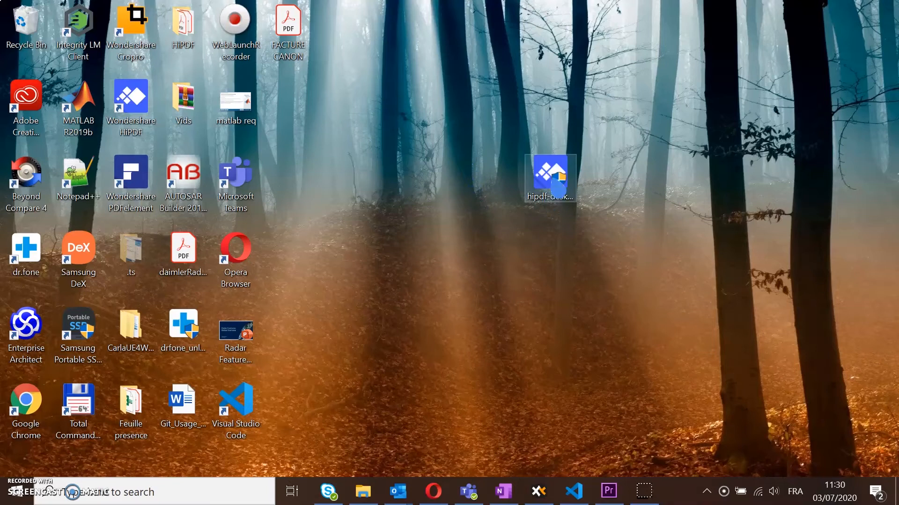
double_click(548, 178)
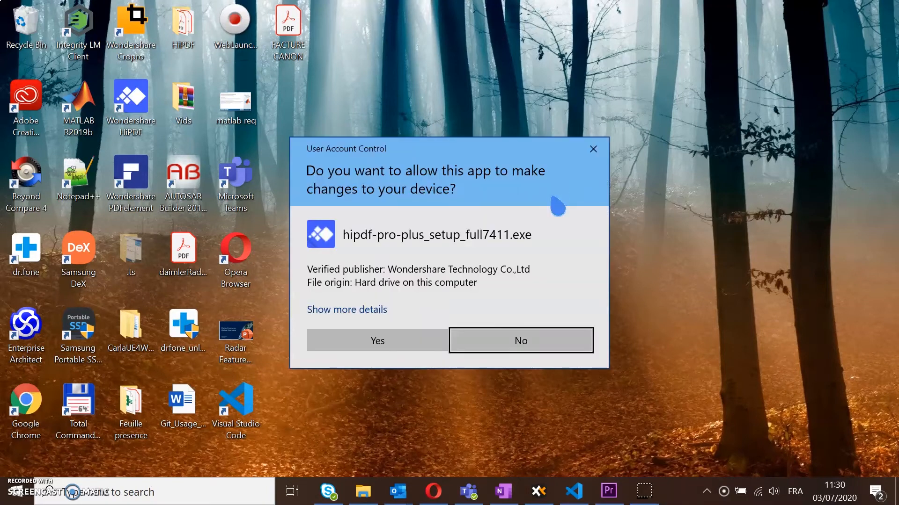
left_click(377, 341)
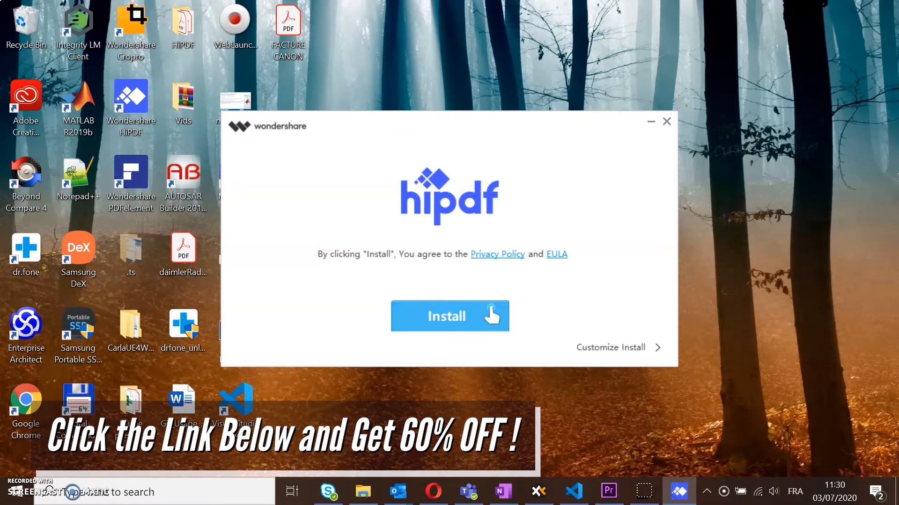
left_click(449, 316)
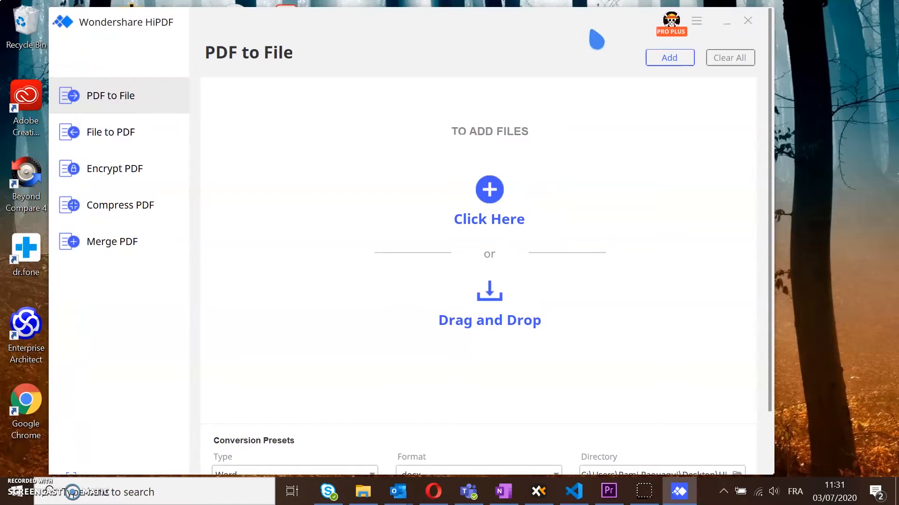
mouse_move(226, 172)
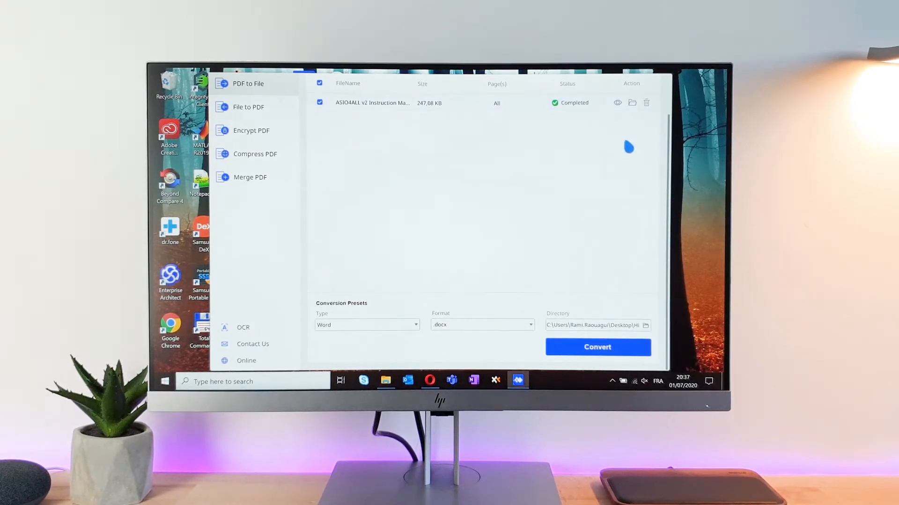
Step: Open the converted ASIO4ALL v2 Instruction Manual docx in Word and review it
left_click(616, 103)
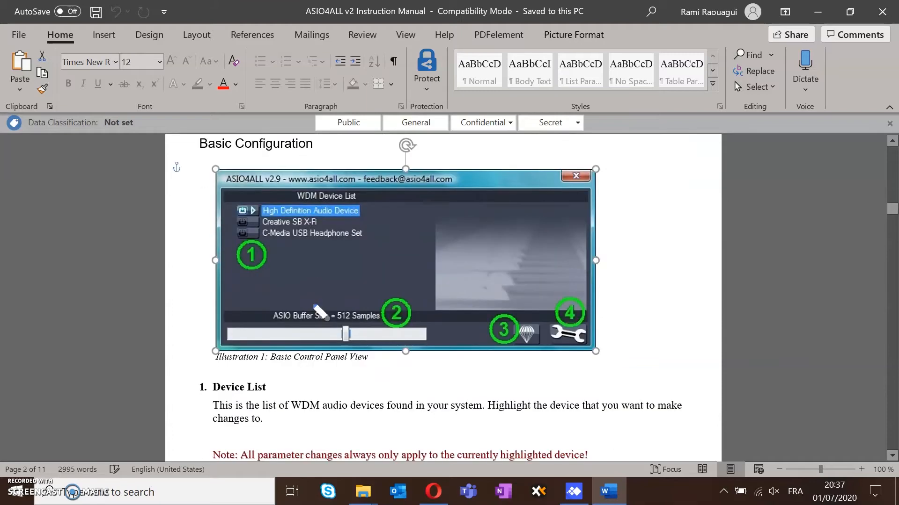
scroll("down", 3)
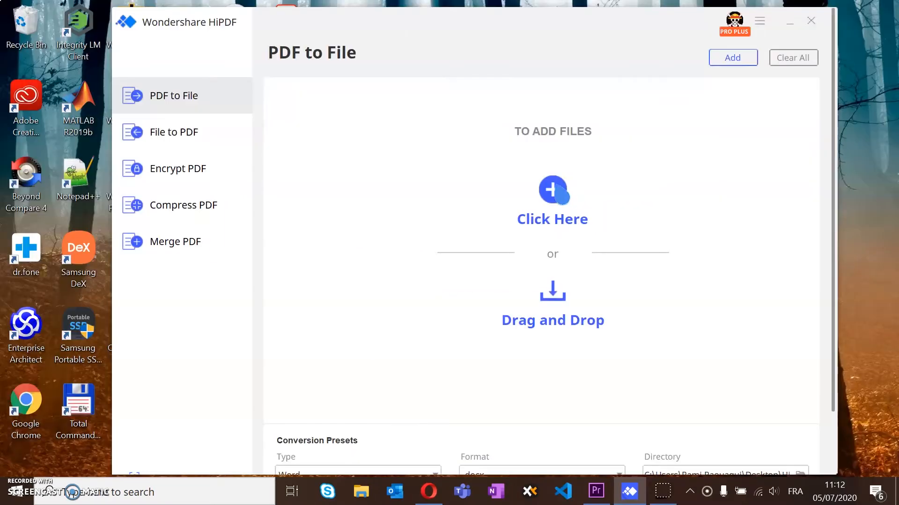
Step: Add the ASIO4ALL manual, standard-terms-and-conditions and test.pdf to the PDF to File list, then go to File to PDF
left_click(551, 188)
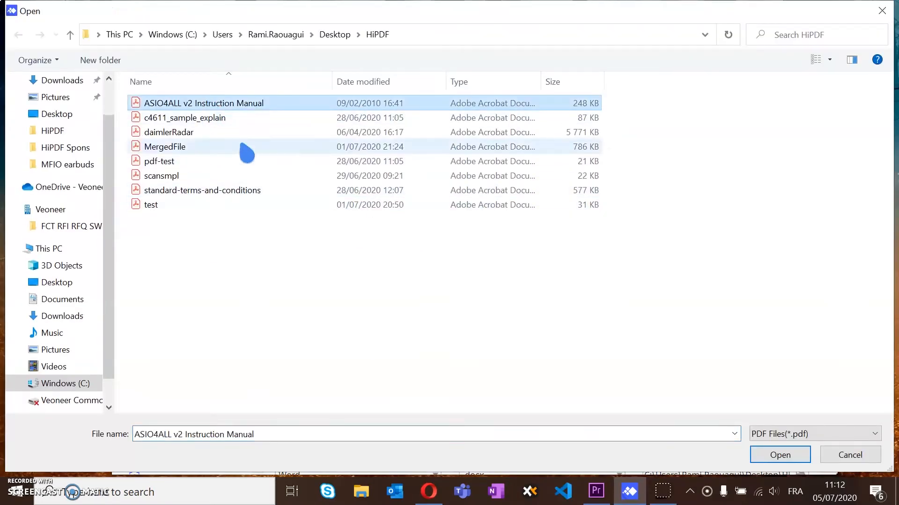
left_click(779, 455)
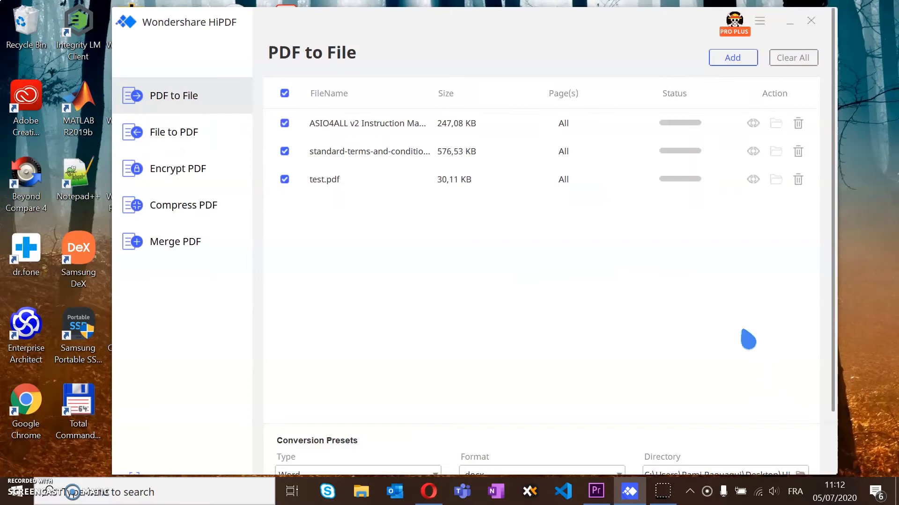
mouse_move(840, 201)
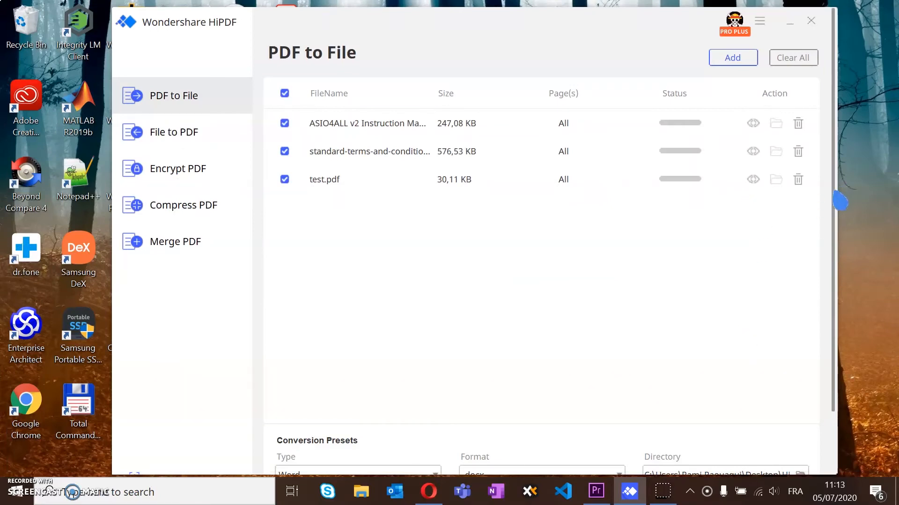
scroll("down", 3)
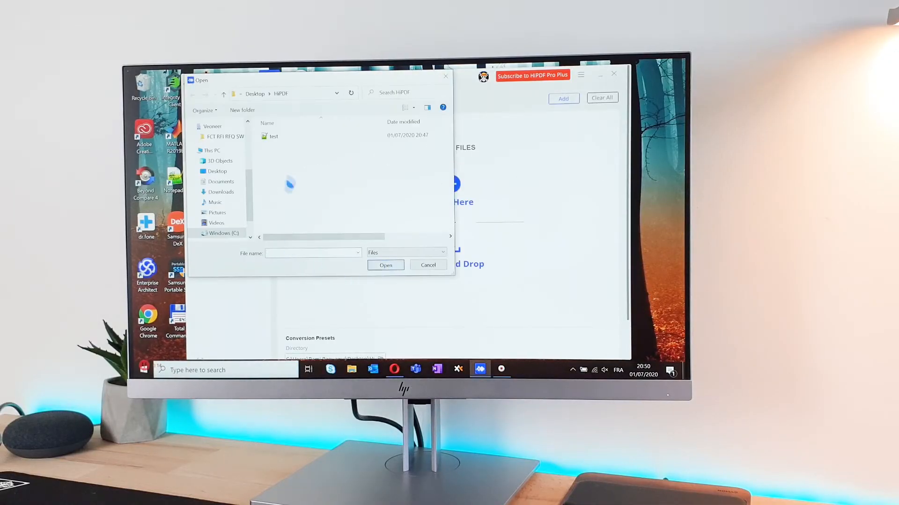
left_click(385, 265)
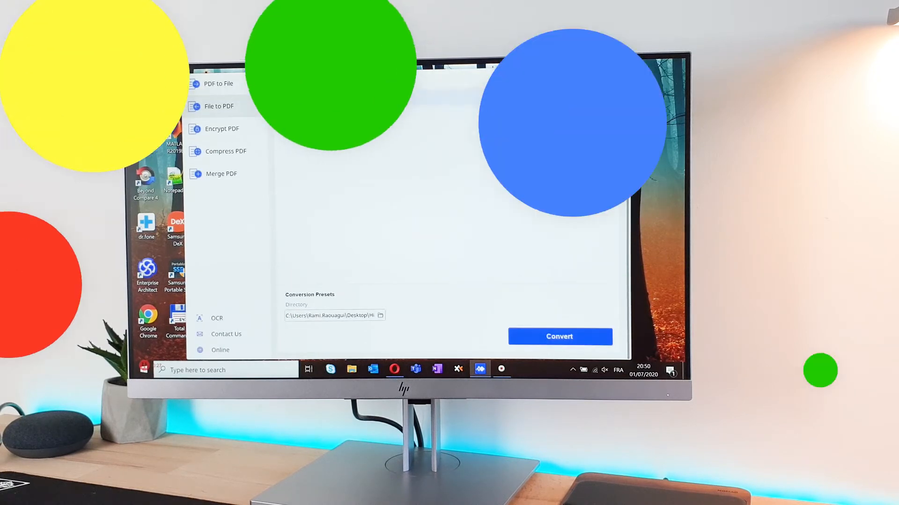
Step: In Encrypt PDF, add standard-terms-and-conditions.pdf, enter a password and encrypt it to the output folder
left_click(222, 128)
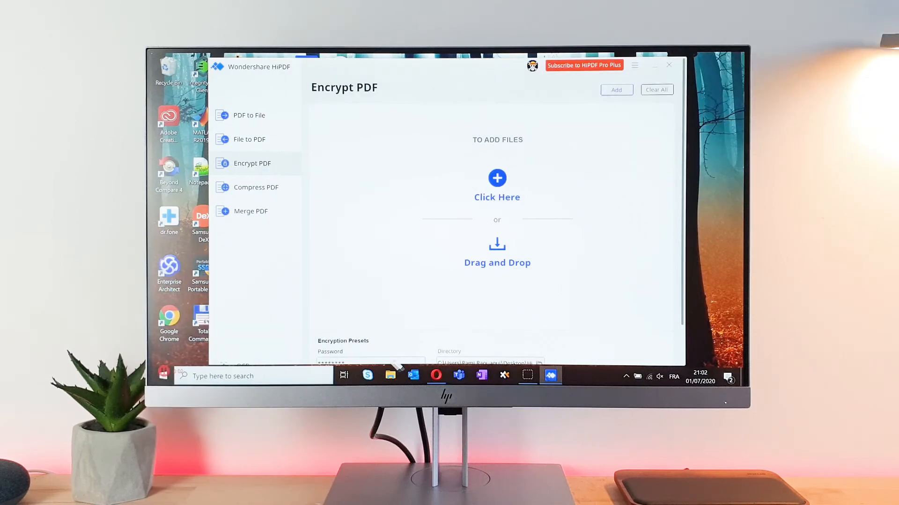
mouse_move(485, 213)
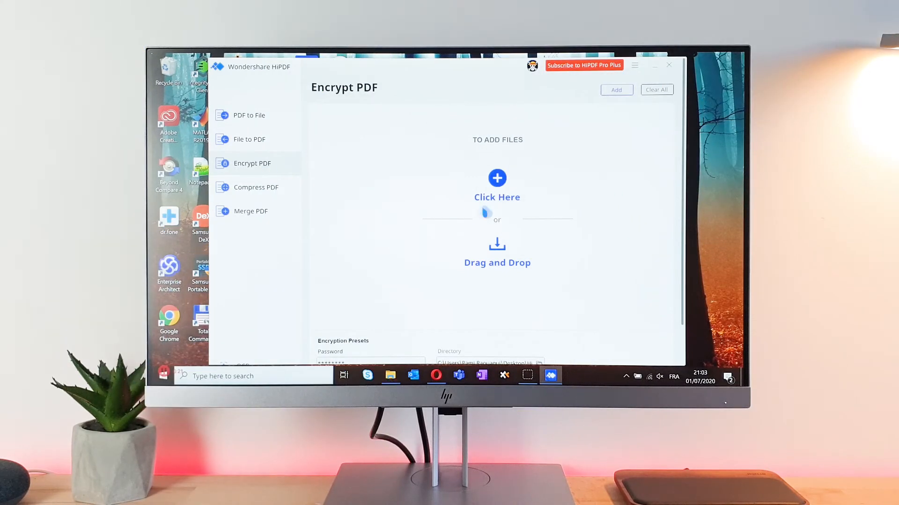
left_click(496, 178)
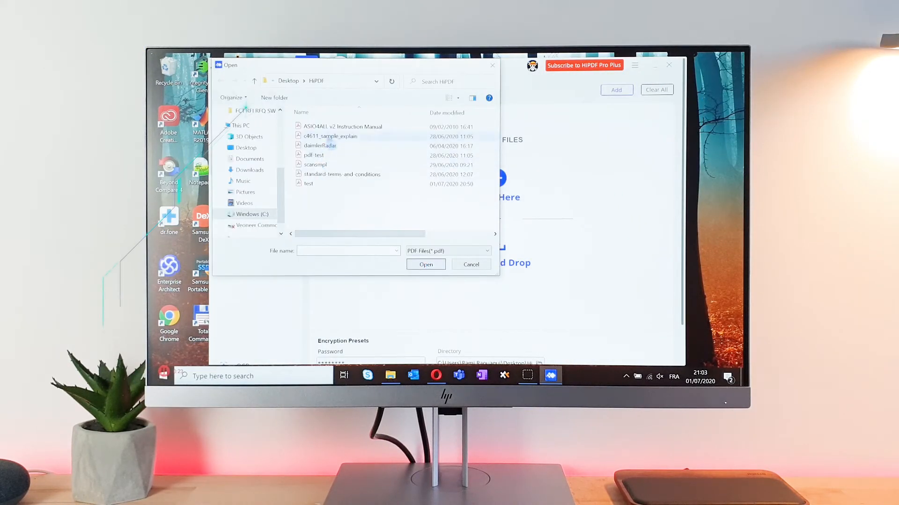
left_click(342, 127)
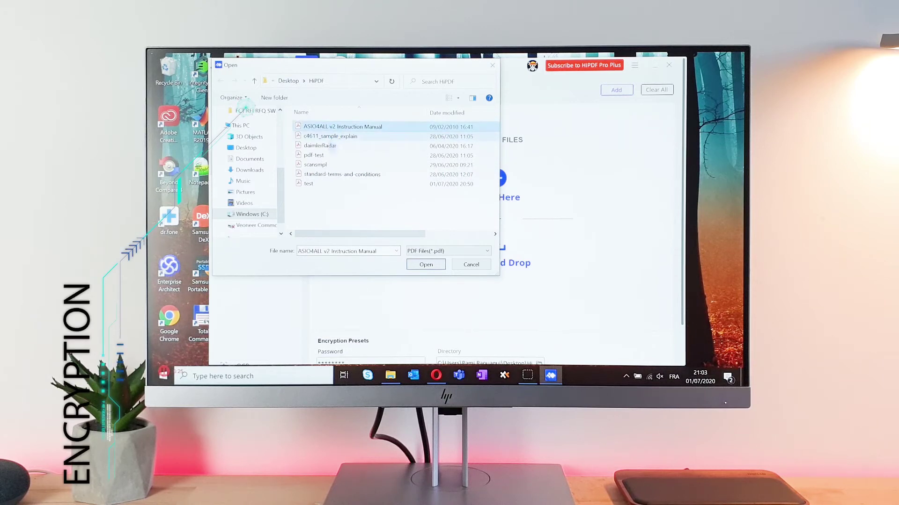
left_click(425, 264)
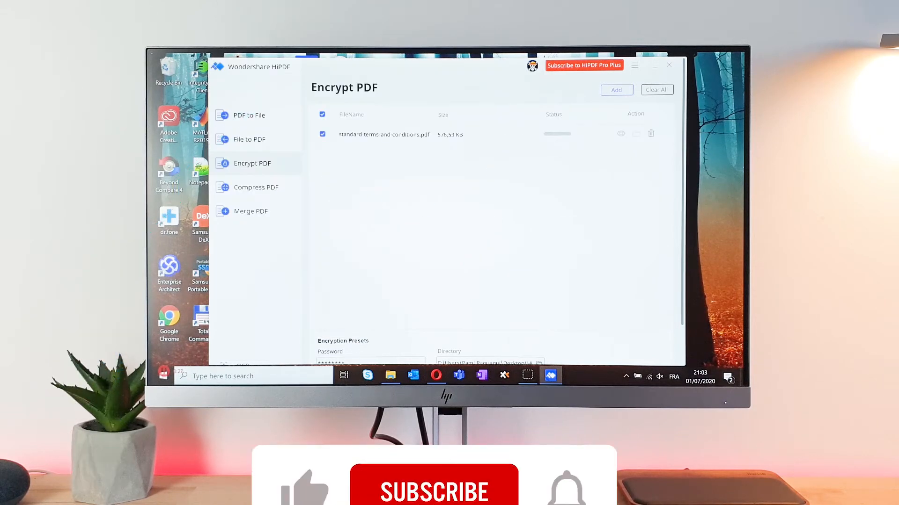
scroll("down", 3)
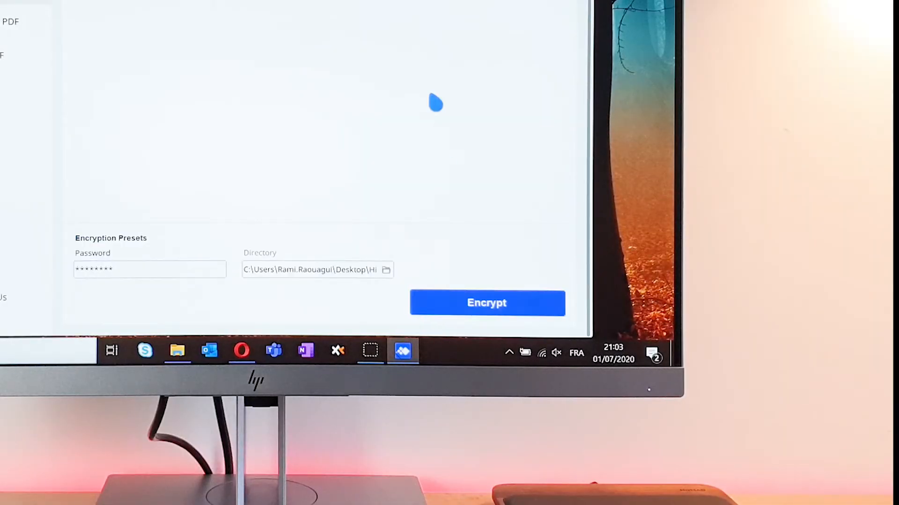
left_click(486, 302)
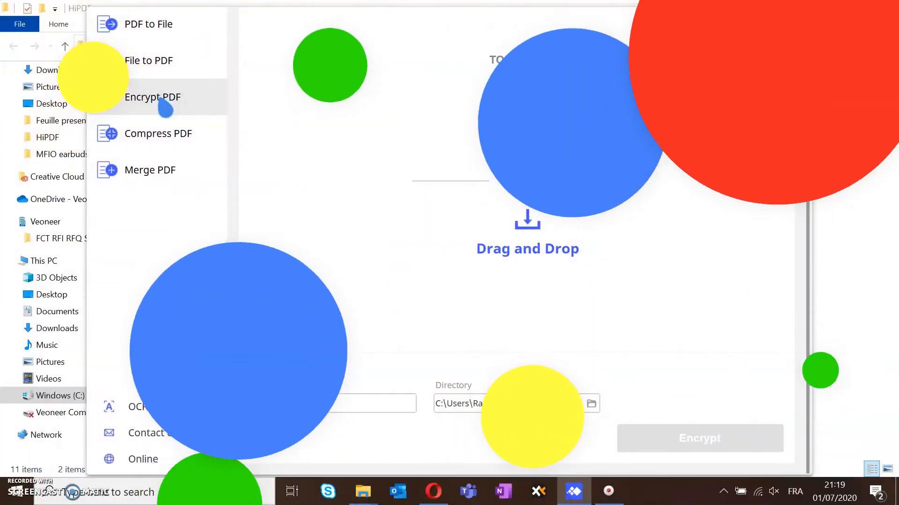
Step: Compress standard-terms-and-conditions.pdf at Medium level and open the compressed copy to check it
left_click(160, 133)
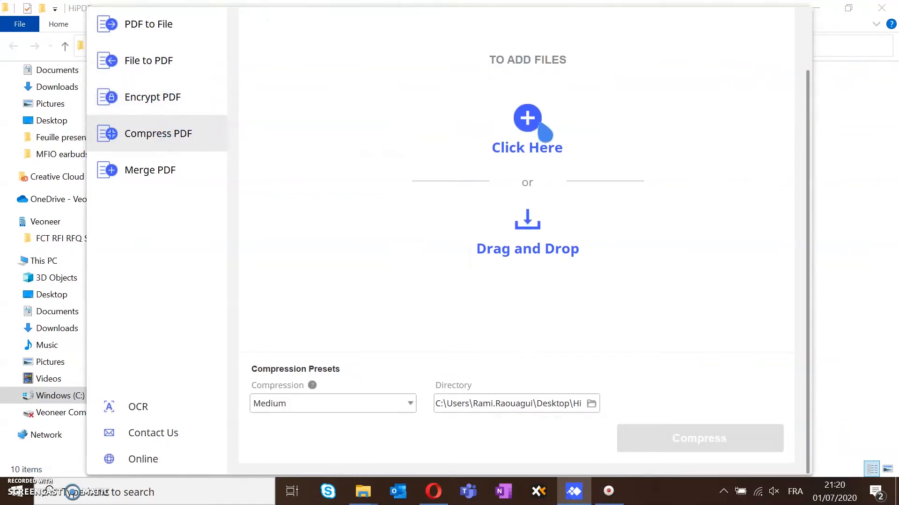
left_click(525, 118)
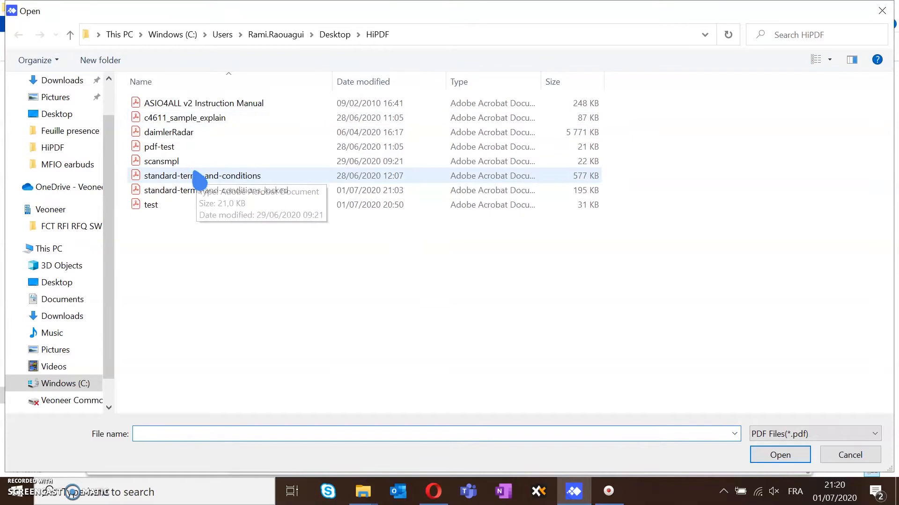
left_click(202, 175)
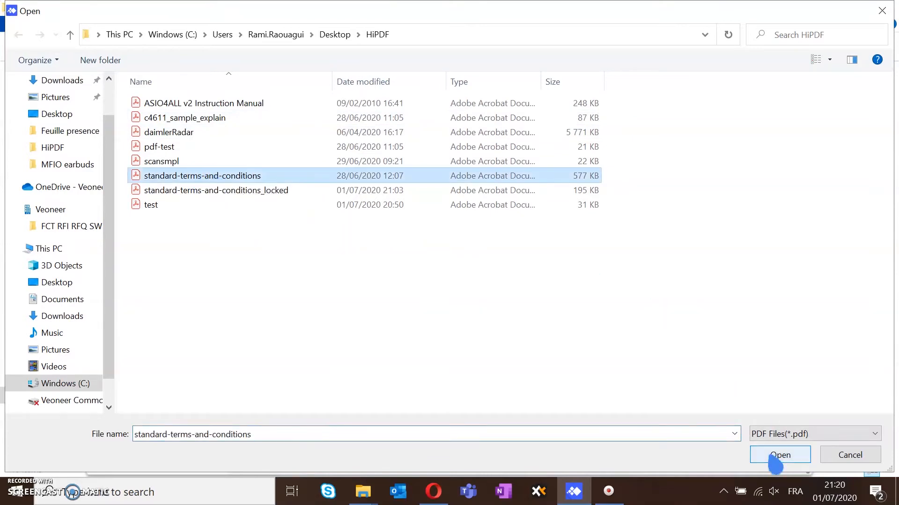
left_click(779, 455)
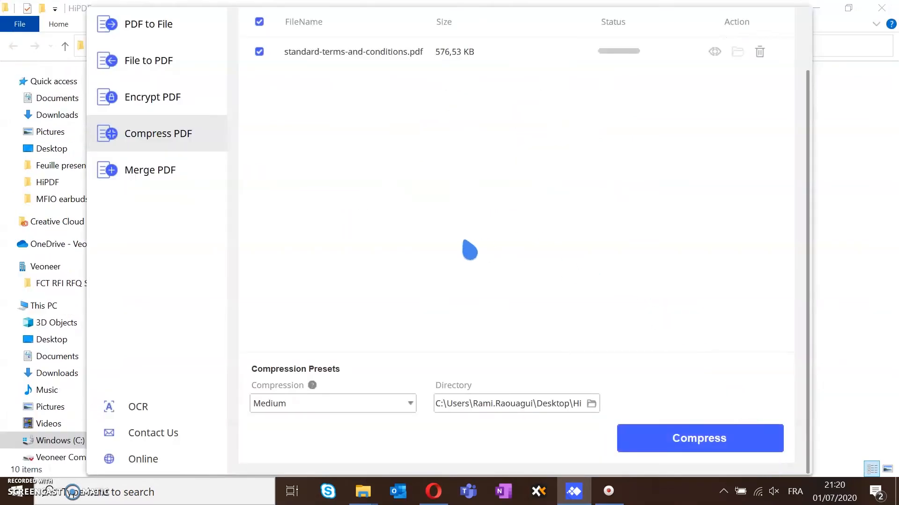
left_click(332, 404)
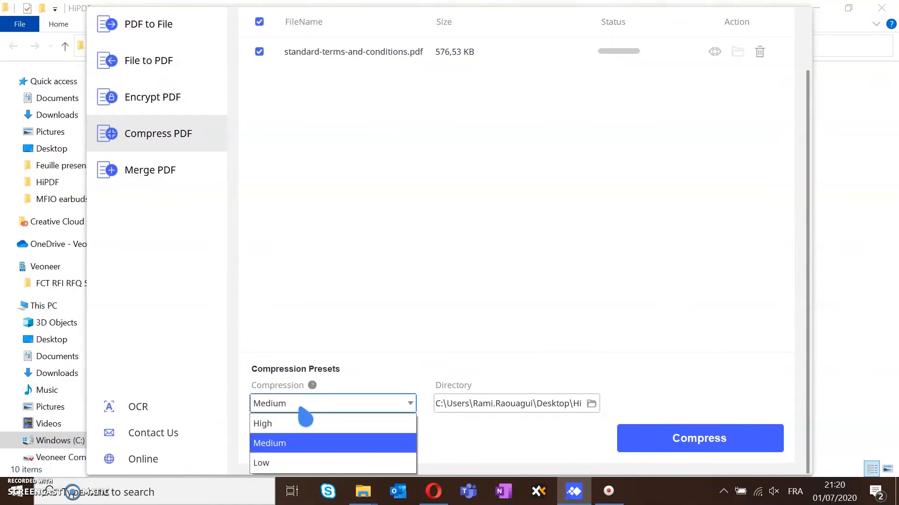
mouse_move(292, 423)
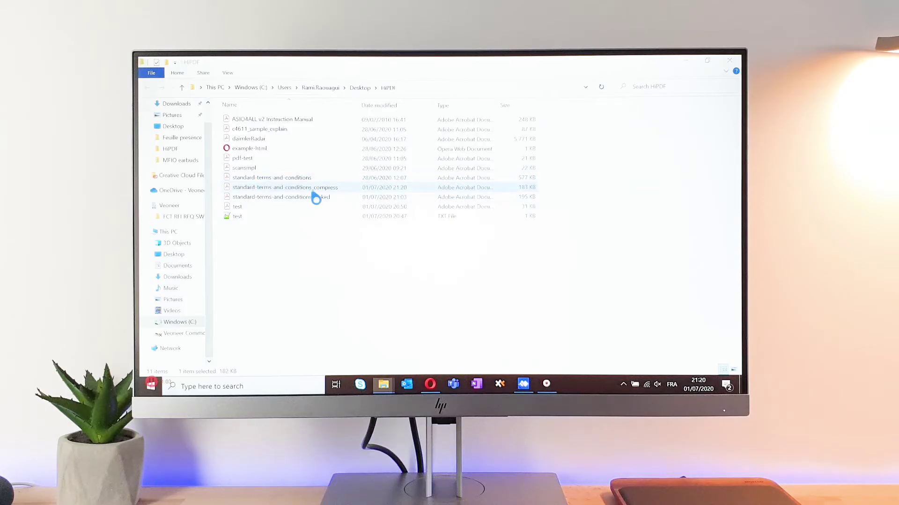
double_click(284, 188)
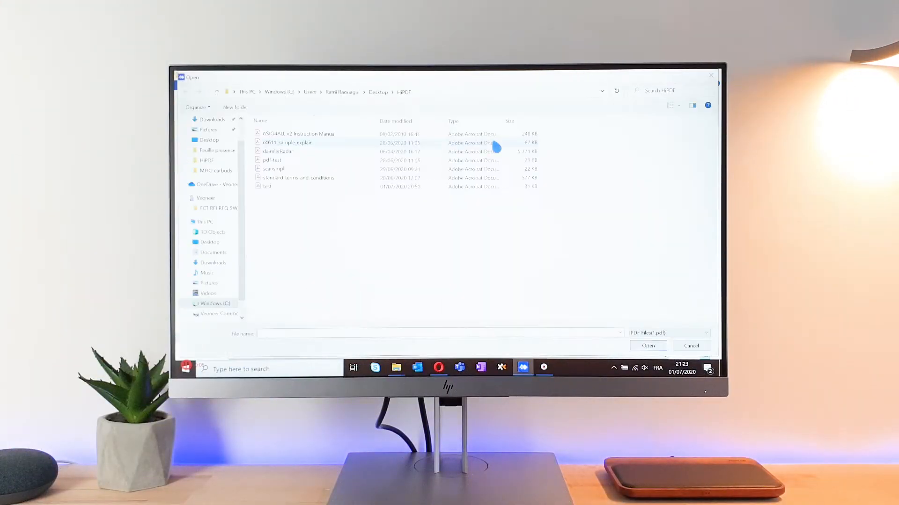
Step: In Merge PDF, select the ASIO4ALL manual and standard-terms-and-conditions as the two files to merge
left_click(297, 133)
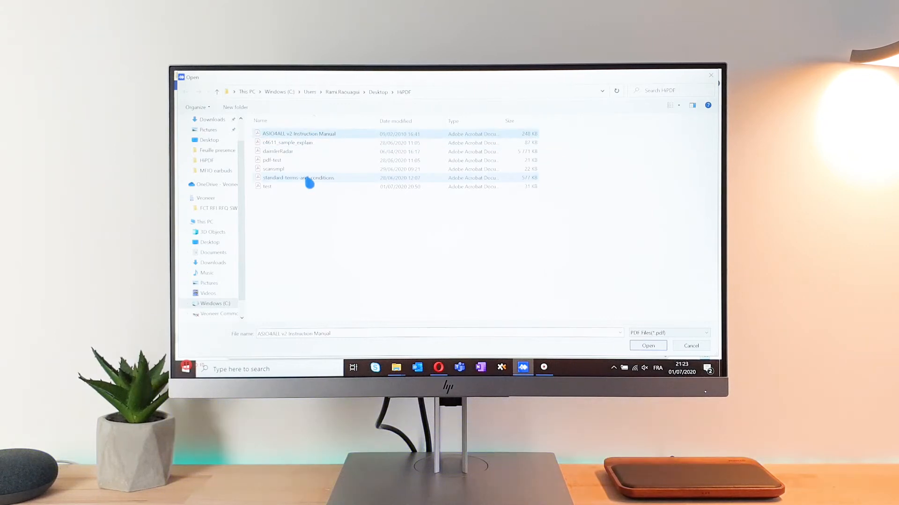
left_click(647, 345)
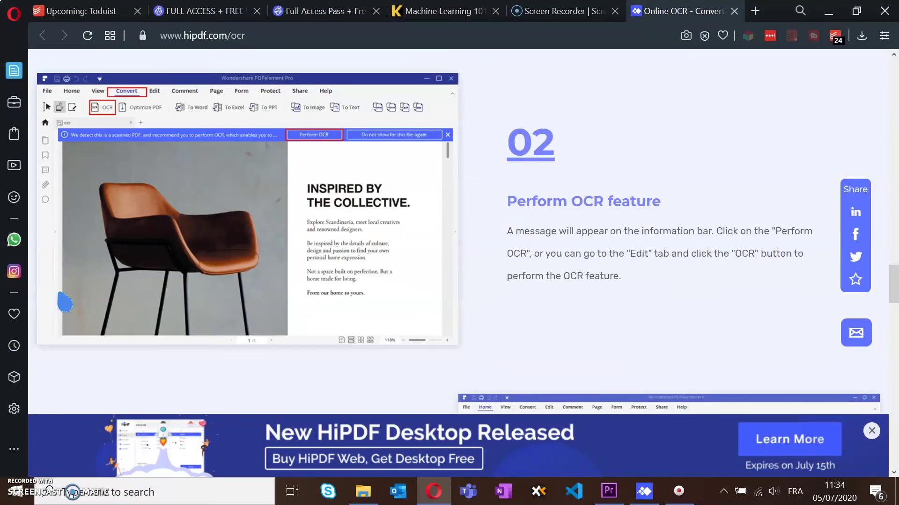
Step: On hipdf.com/ocr, choose scansmpl.pdf, set English and docx, submit it and view the recognised letter in Word
scroll("down", 3)
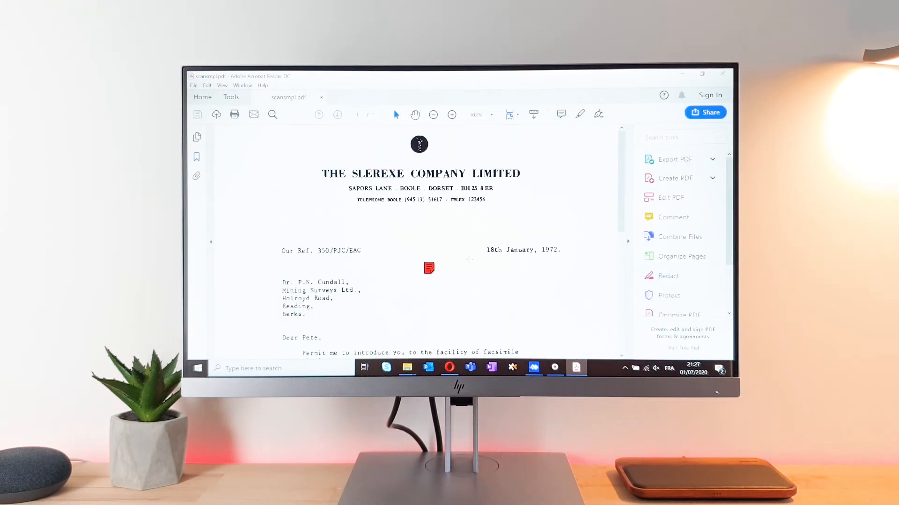
scroll("down", 3)
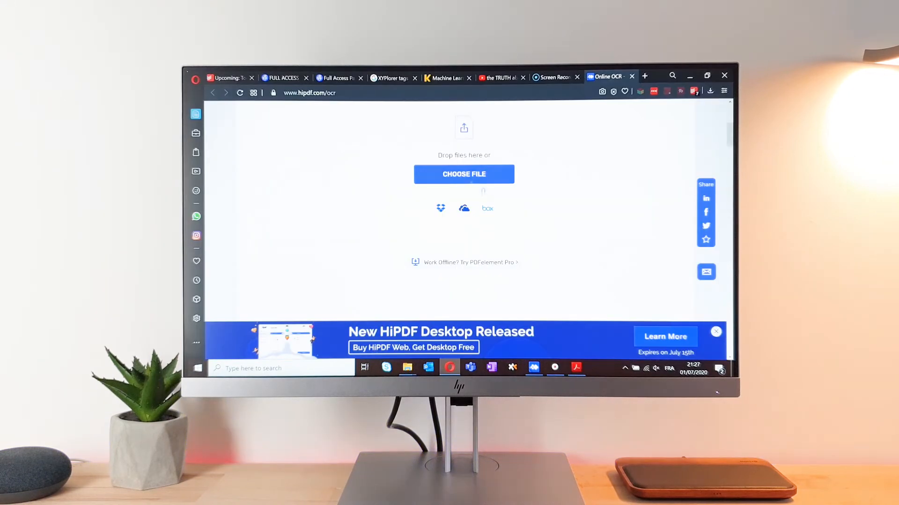
left_click(463, 174)
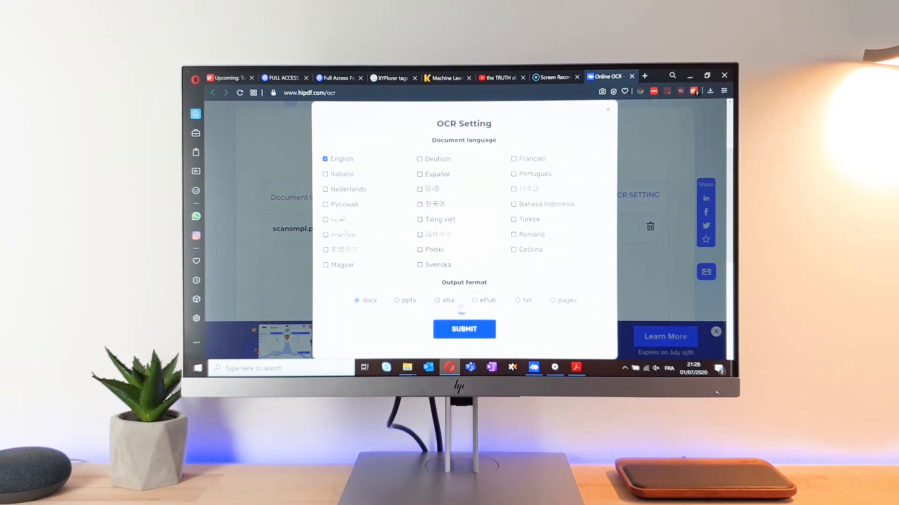
left_click(464, 329)
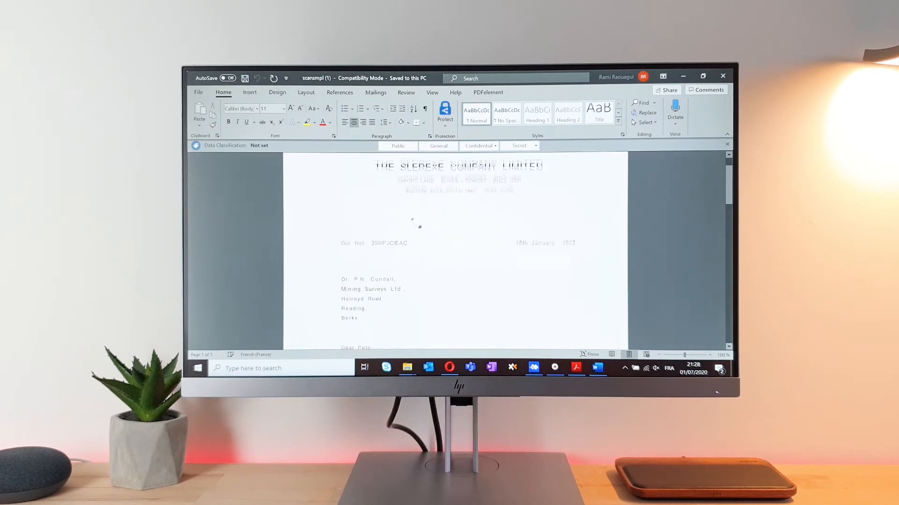
scroll("down", 3)
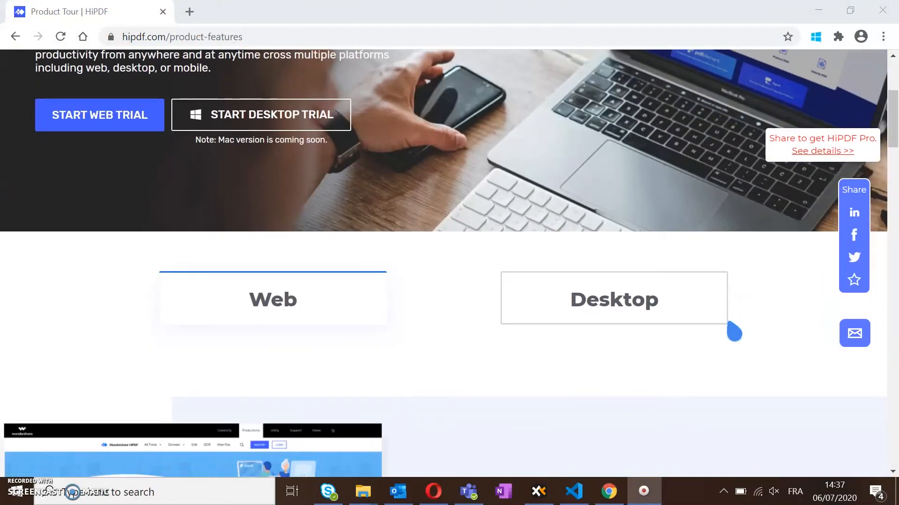
mouse_move(499, 347)
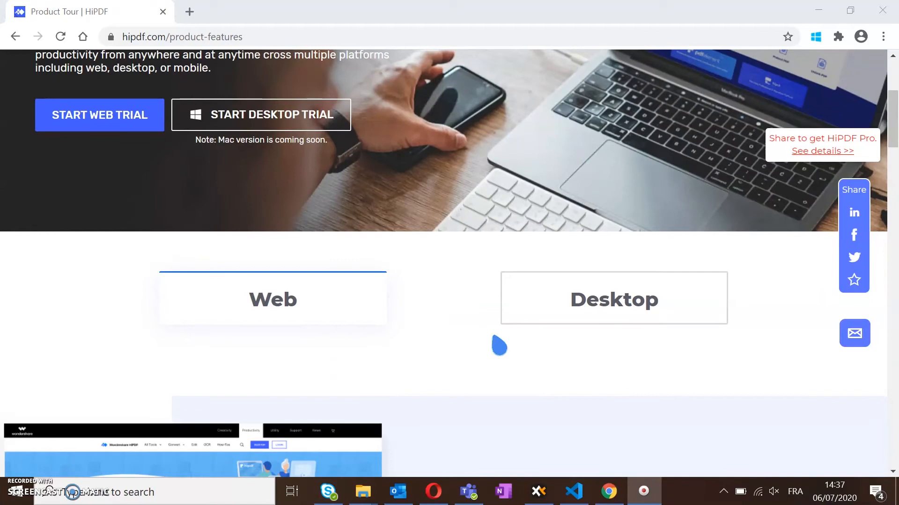
scroll("down", 3)
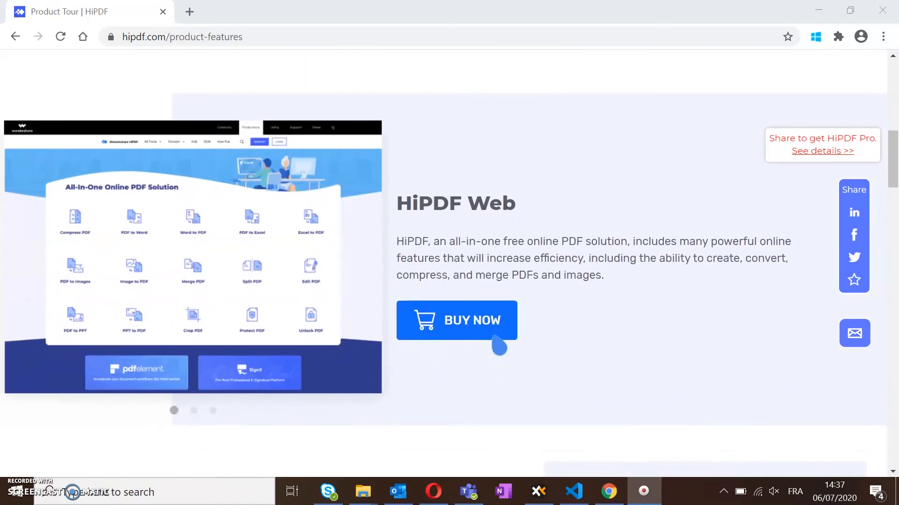
scroll("down", 3)
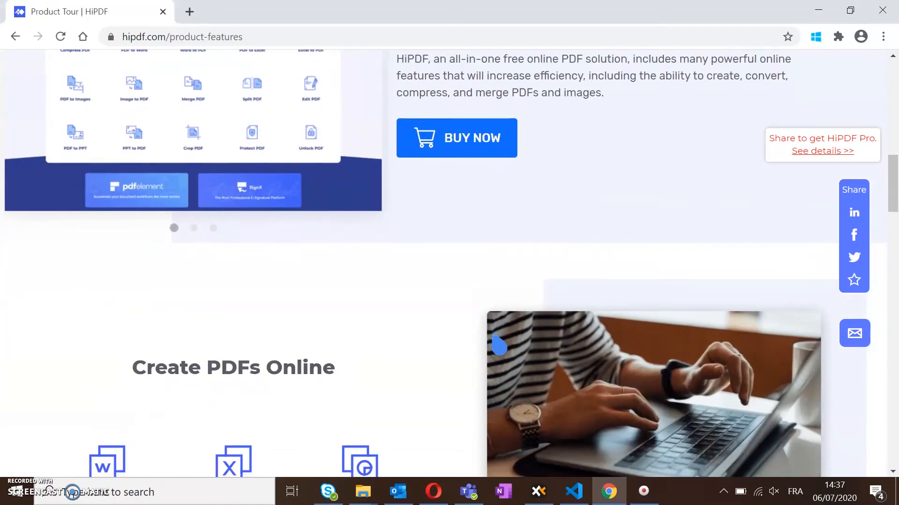
scroll("down", 3)
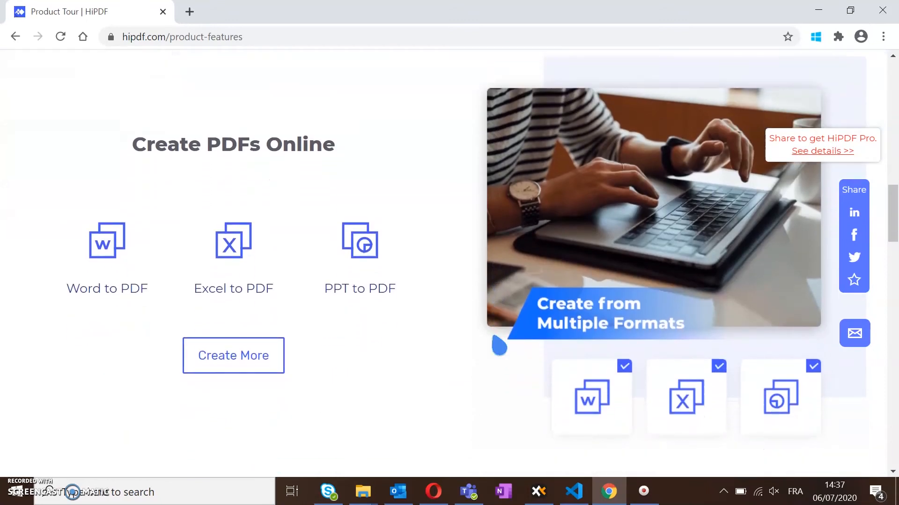
scroll("down", 3)
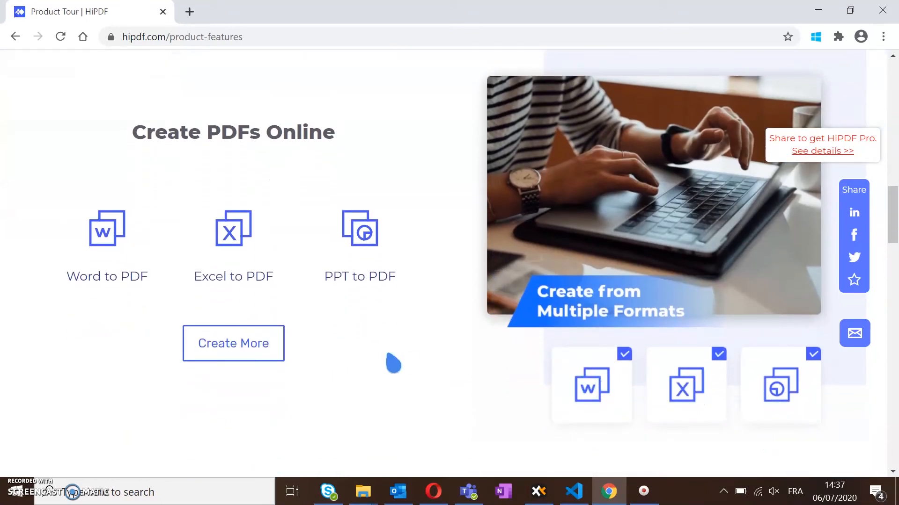